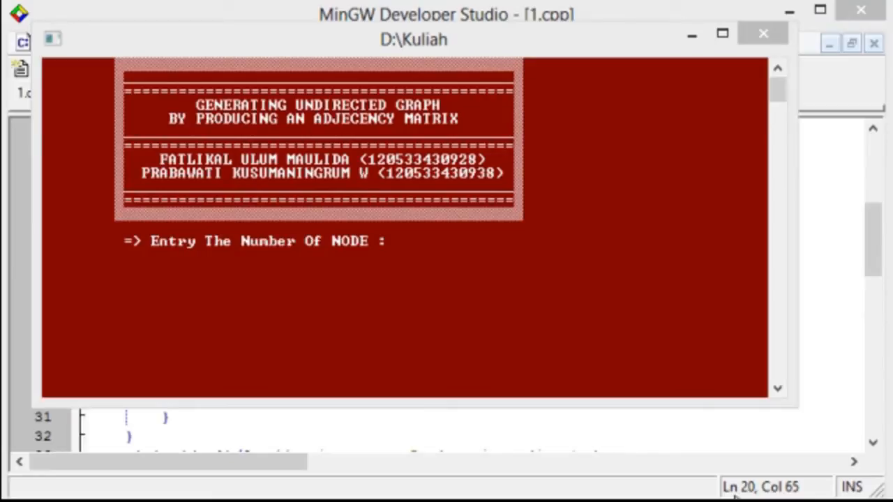
{"action": "mouse_move", "coordinate": [501, 155]}
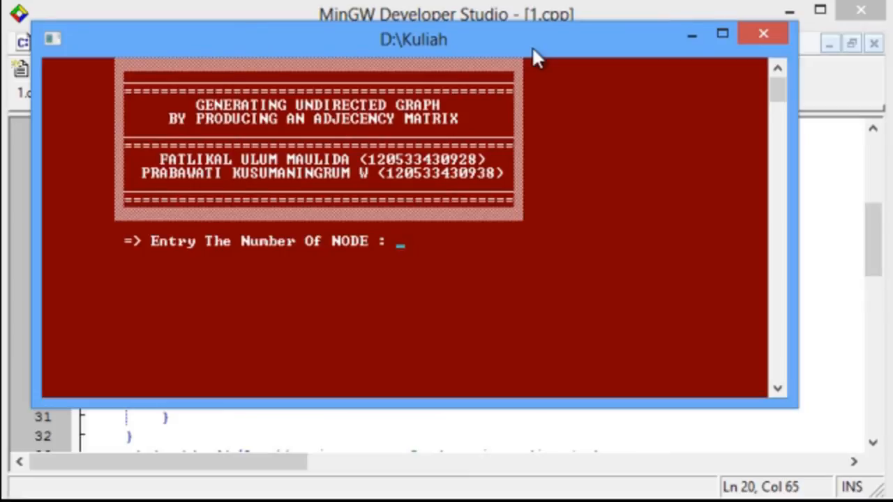
{"action": "mouse_move", "coordinate": [507, 155]}
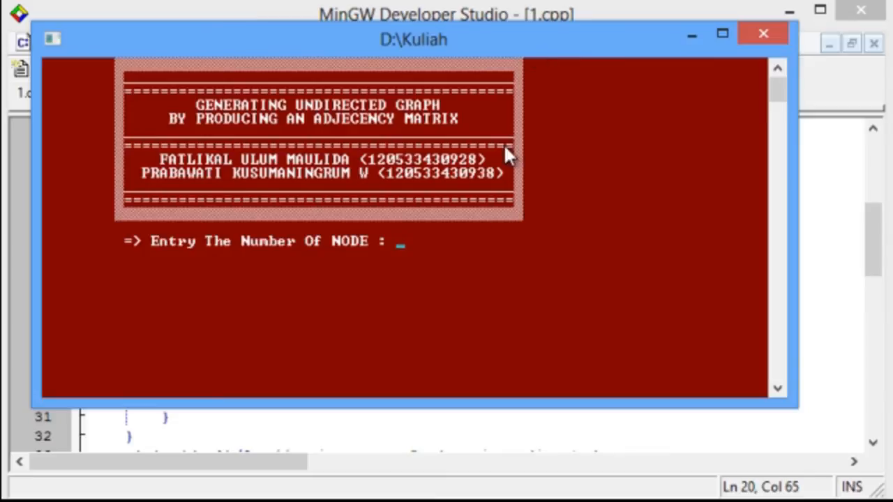
{"action": "mouse_move", "coordinate": [495, 229]}
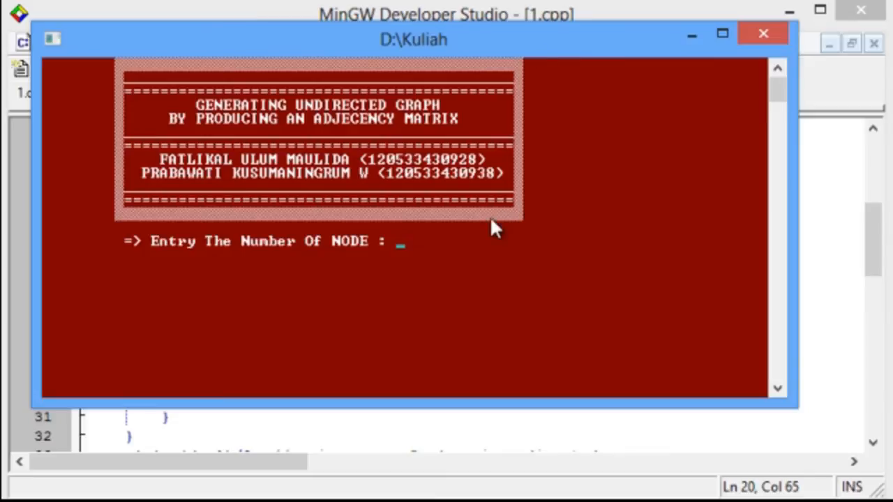
Enter 4 nodes, then edge endpoint values 4, 1, 2, 4, 2 at the successive Edges prompts.
{"action": "type", "text": "4"}
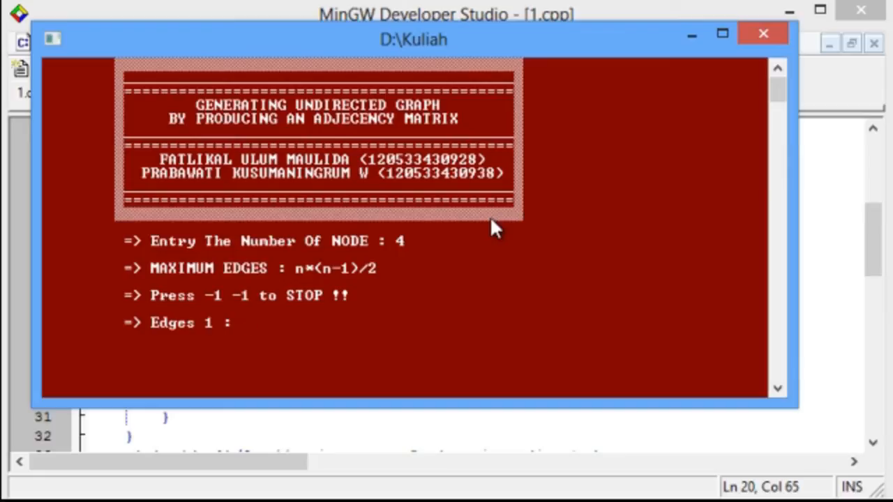
{"action": "type", "text": "4"}
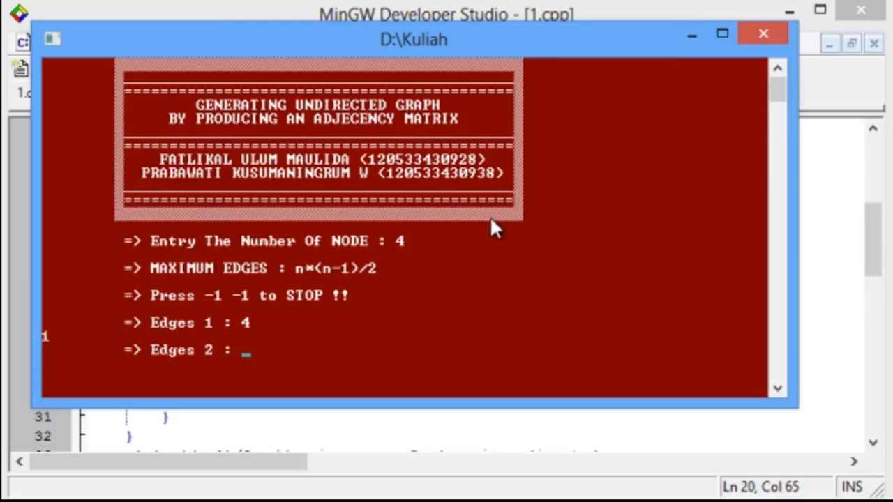
{"action": "type", "text": "1"}
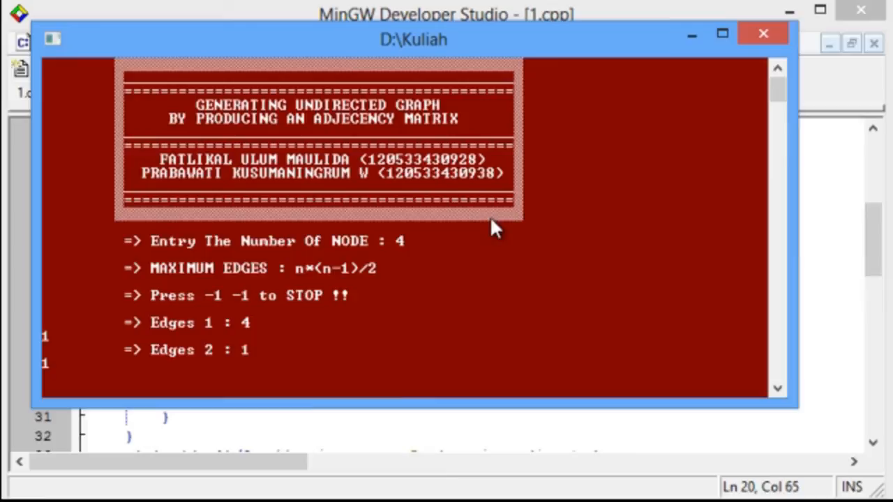
{"action": "key", "text": "enter"}
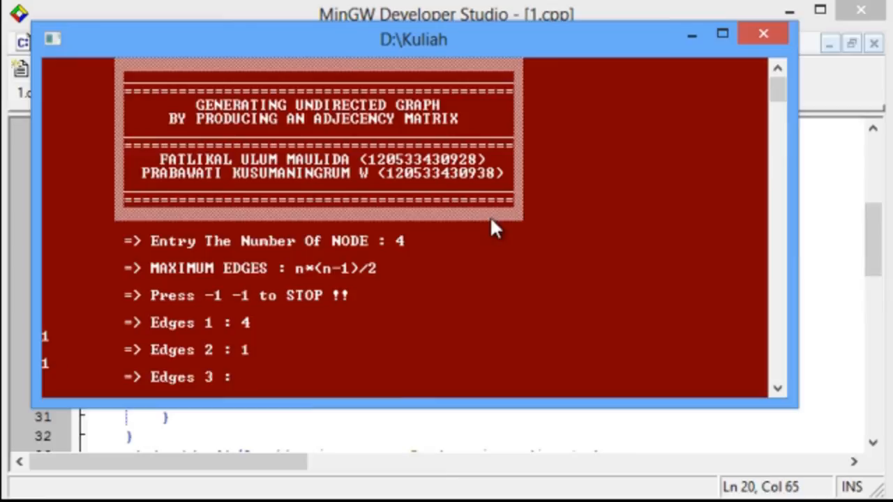
{"action": "type", "text": "2"}
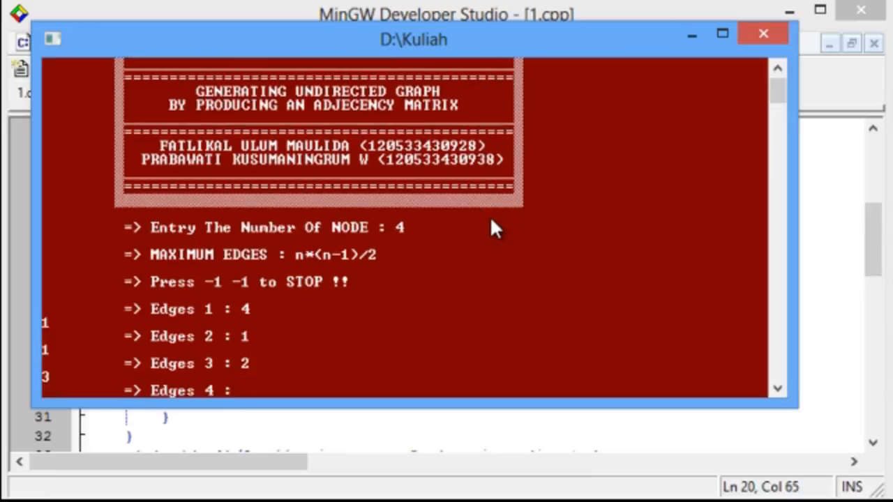
{"action": "type", "text": "4"}
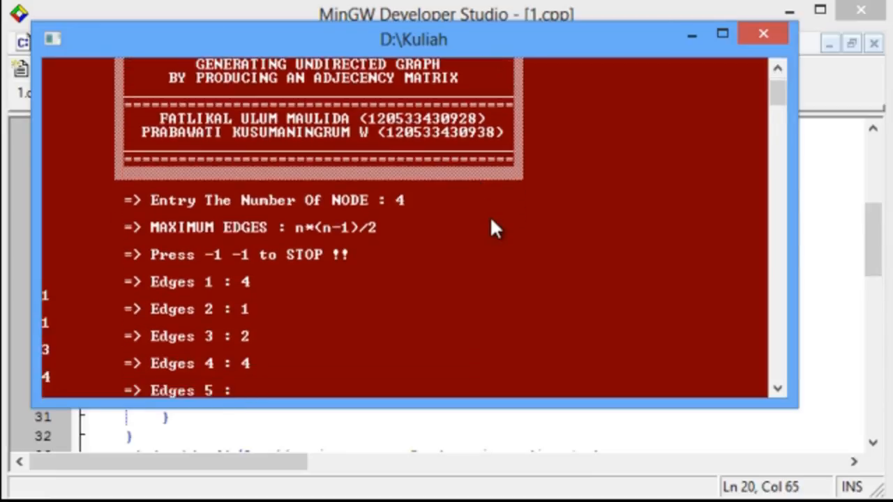
{"action": "type", "text": "2"}
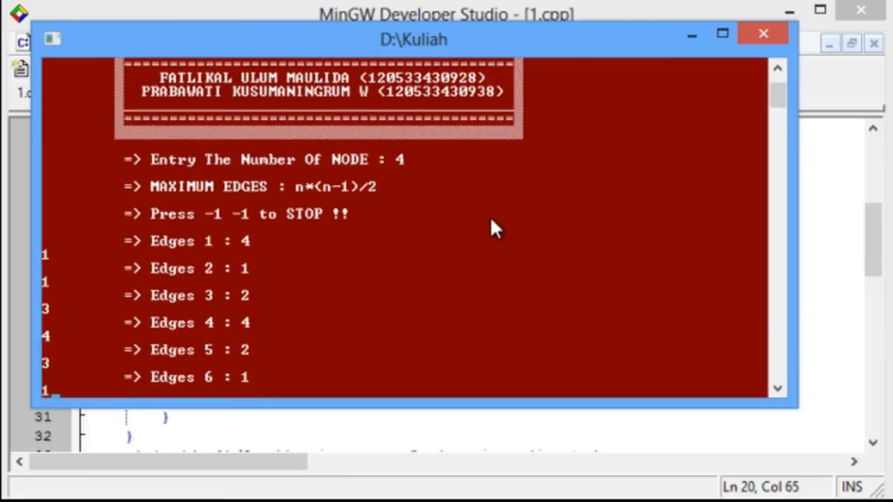
Scroll the console to view the printed 4x4 adjacency matrix output.
{"action": "scroll", "scroll_direction": "down", "scroll_amount": 3}
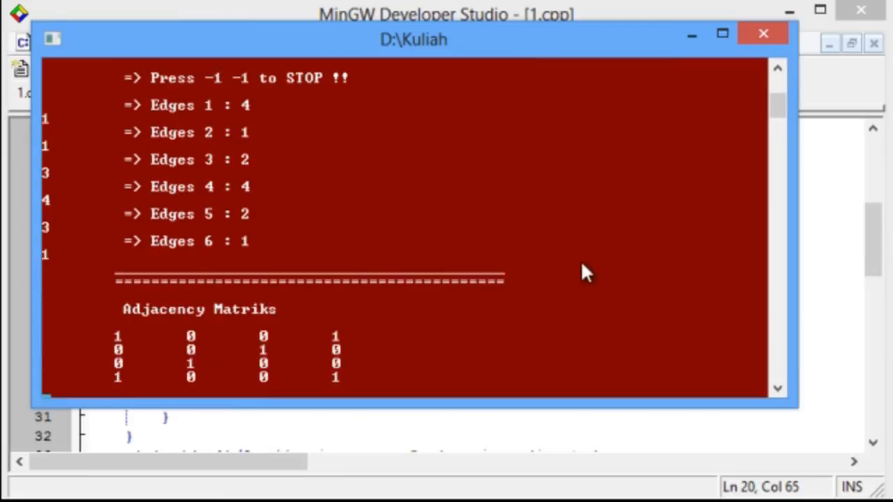
{"action": "mouse_move", "coordinate": [776, 112]}
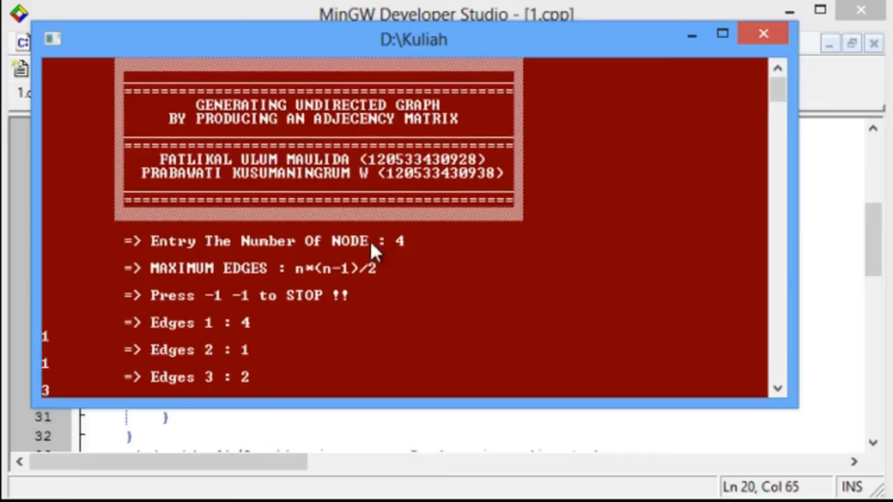
{"action": "mouse_move", "coordinate": [337, 289]}
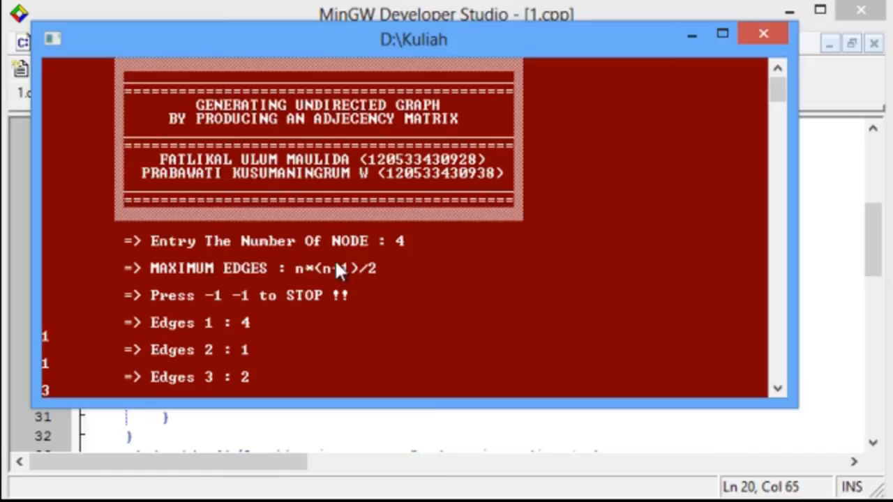
{"action": "mouse_move", "coordinate": [326, 273]}
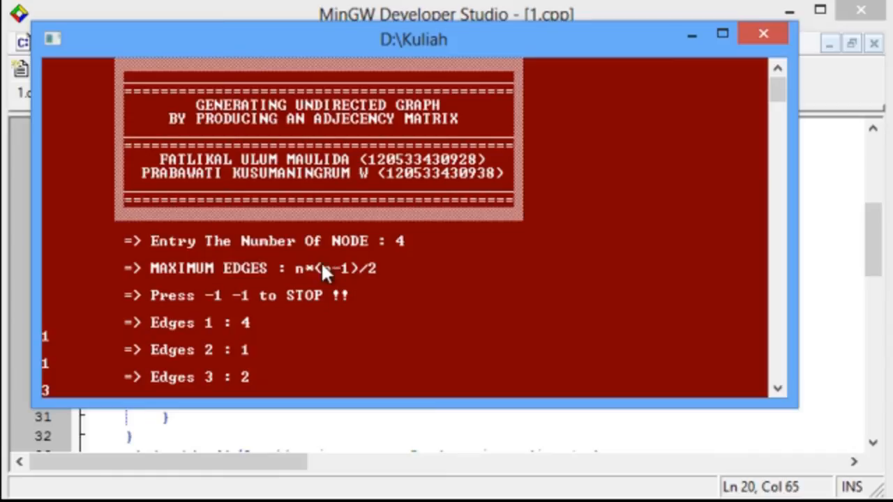
{"action": "mouse_move", "coordinate": [322, 270]}
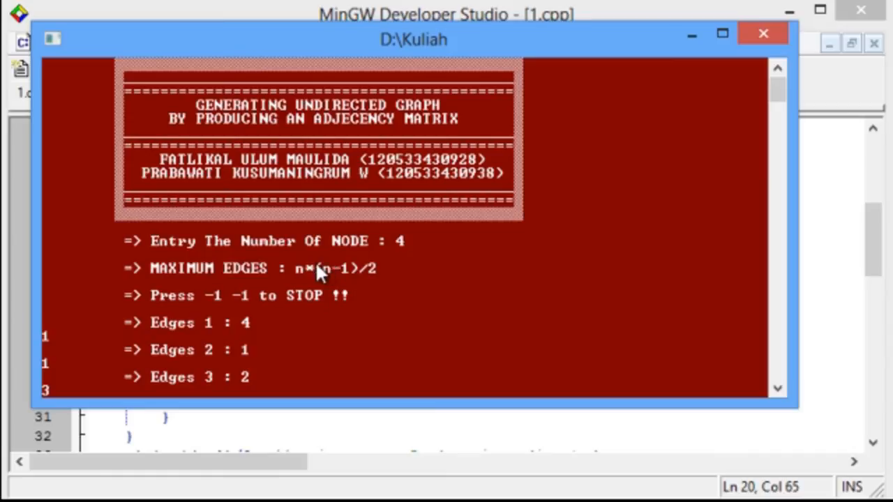
{"action": "mouse_move", "coordinate": [349, 286]}
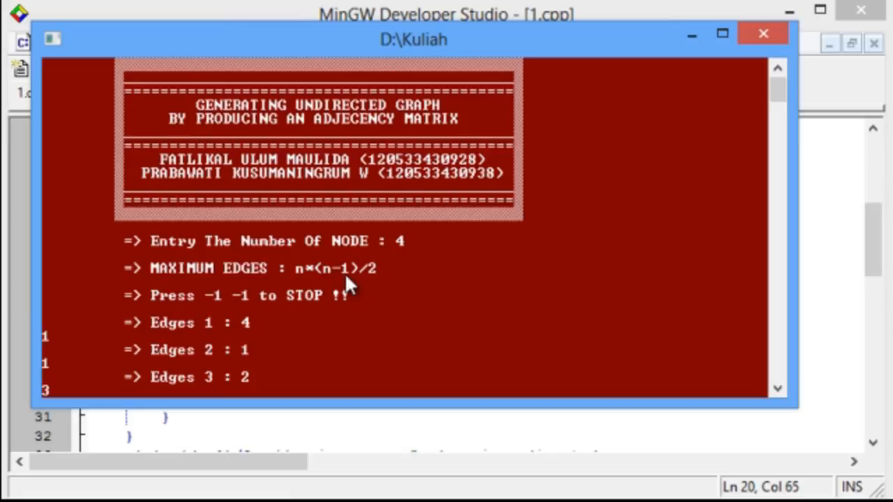
{"action": "mouse_move", "coordinate": [558, 272]}
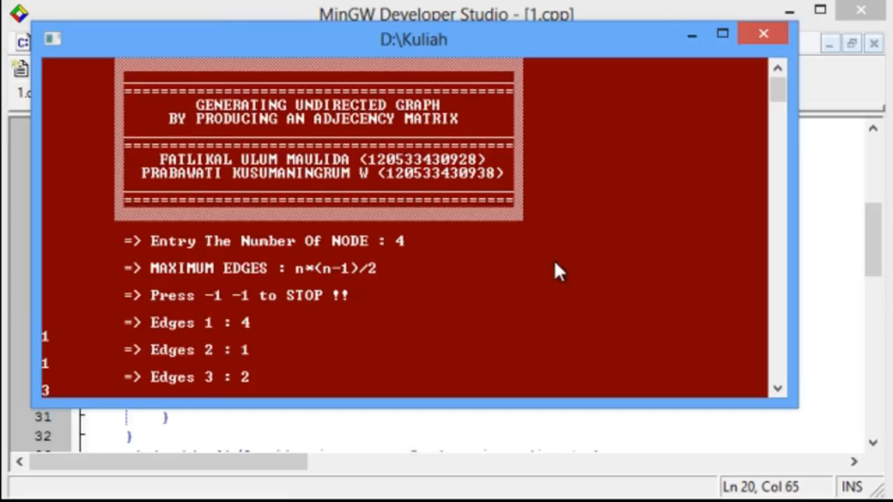
{"action": "mouse_move", "coordinate": [571, 277]}
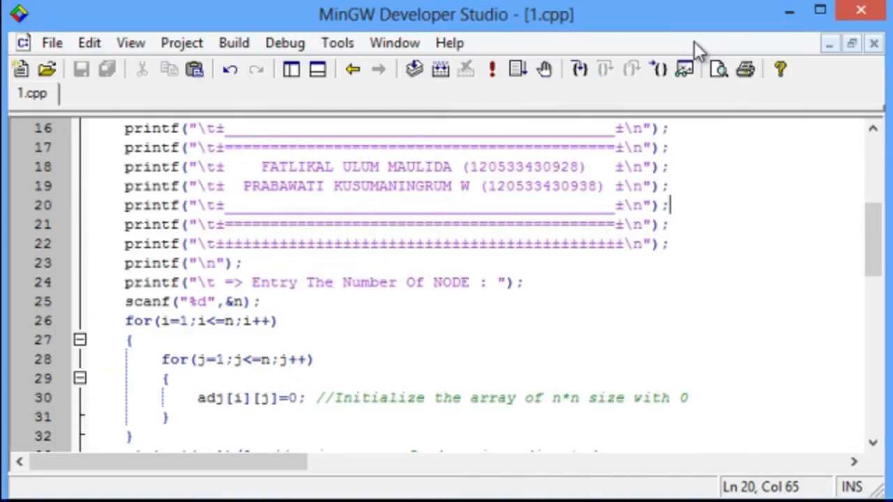
{"action": "mouse_move", "coordinate": [328, 296]}
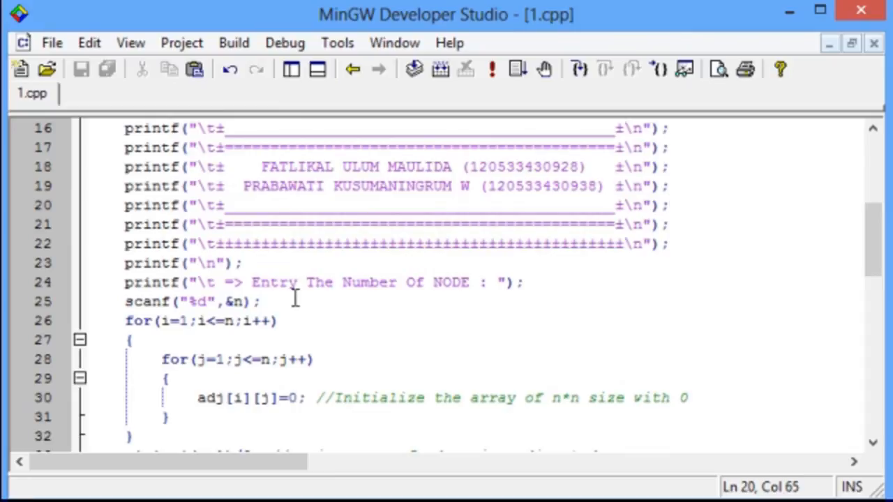
{"action": "mouse_move", "coordinate": [777, 376]}
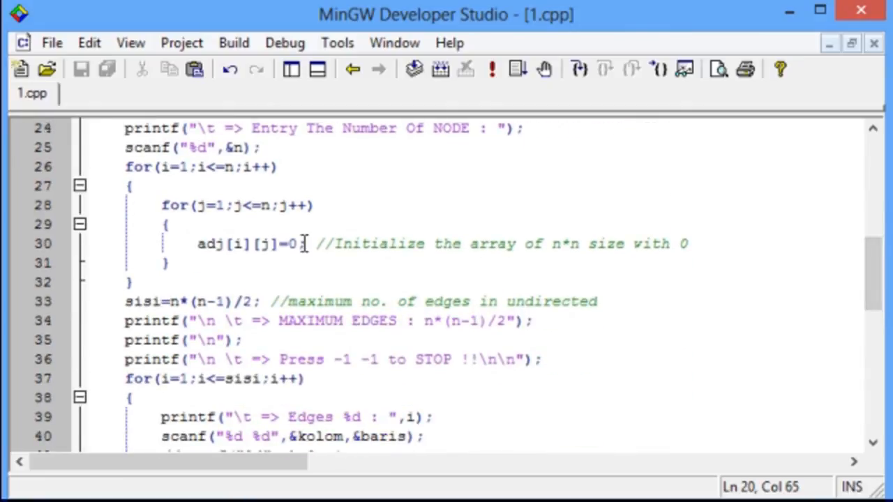
{"action": "left_click_drag", "start_coordinate": [198, 243], "coordinate": [307, 242]}
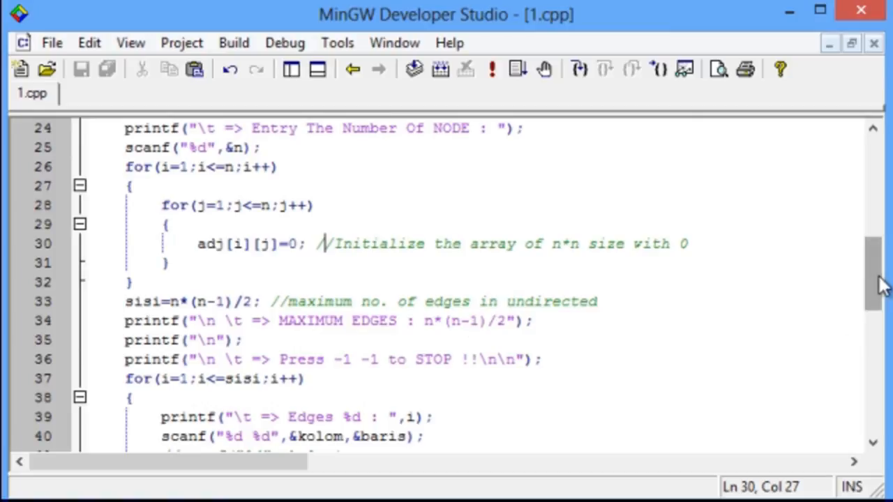
{"action": "scroll", "scroll_direction": "down", "scroll_amount": 3}
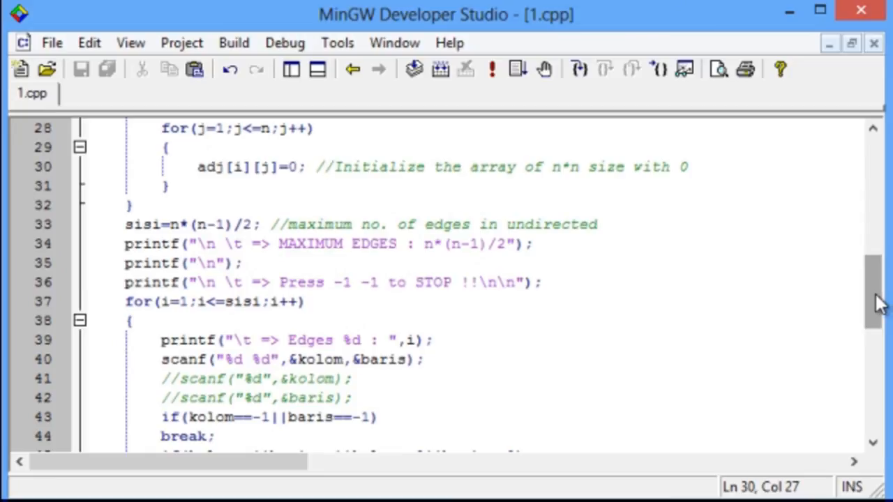
{"action": "scroll", "scroll_direction": "down", "scroll_amount": 3}
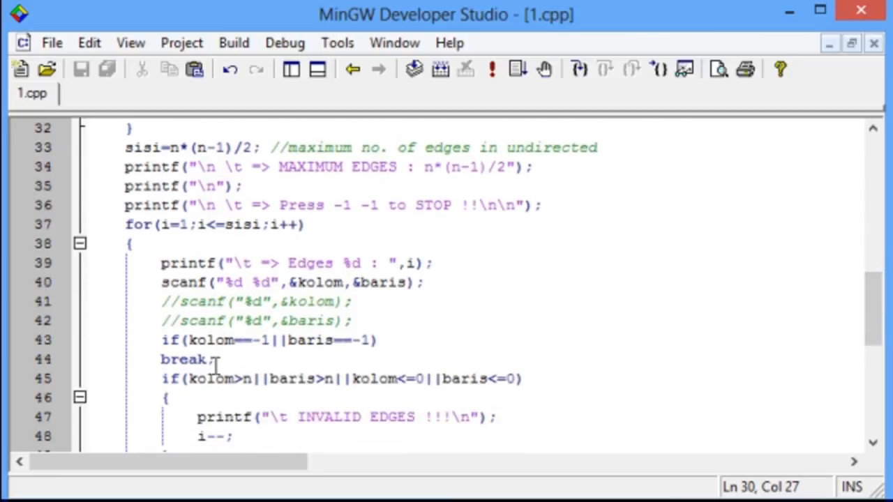
{"action": "double_click", "coordinate": [184, 360]}
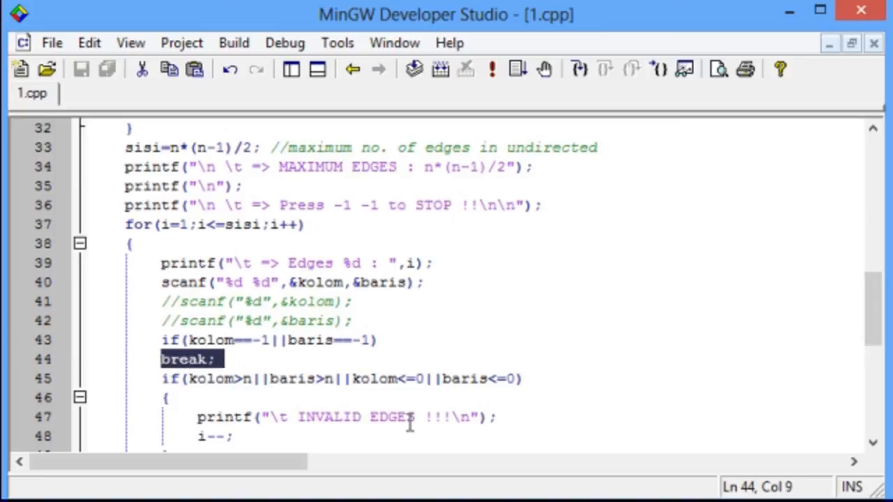
{"action": "mouse_move", "coordinate": [445, 466]}
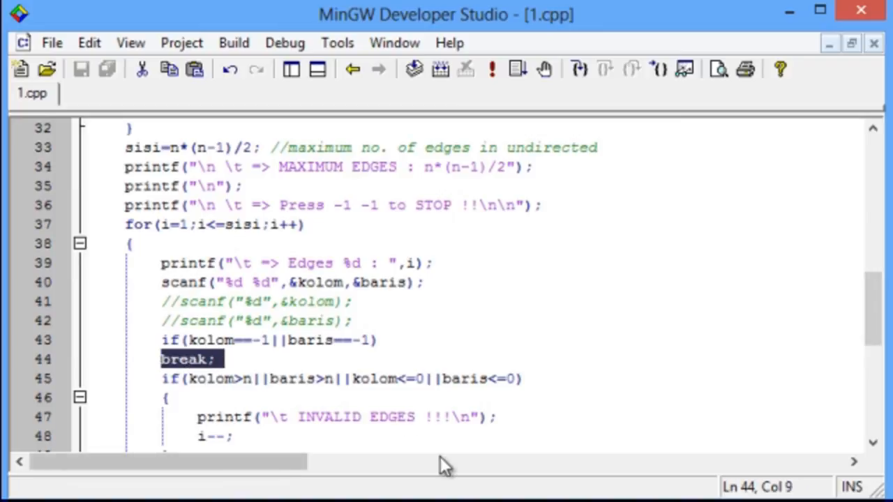
{"action": "mouse_move", "coordinate": [360, 378]}
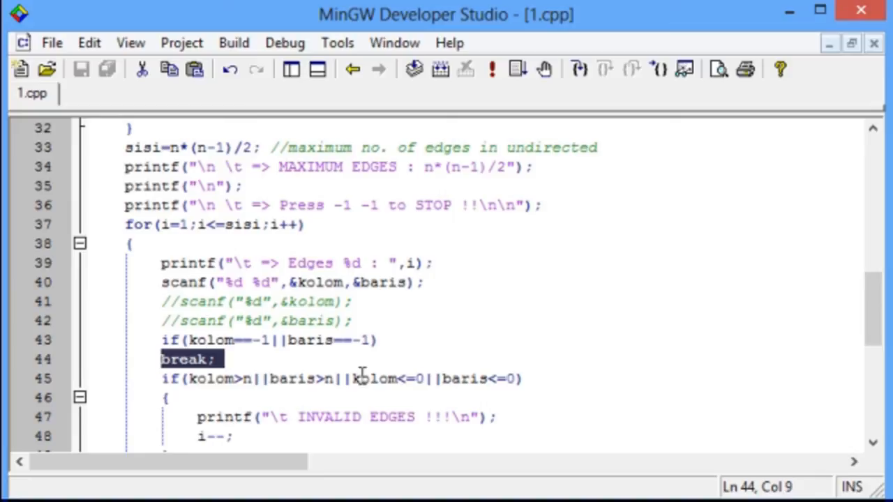
{"action": "mouse_move", "coordinate": [430, 396]}
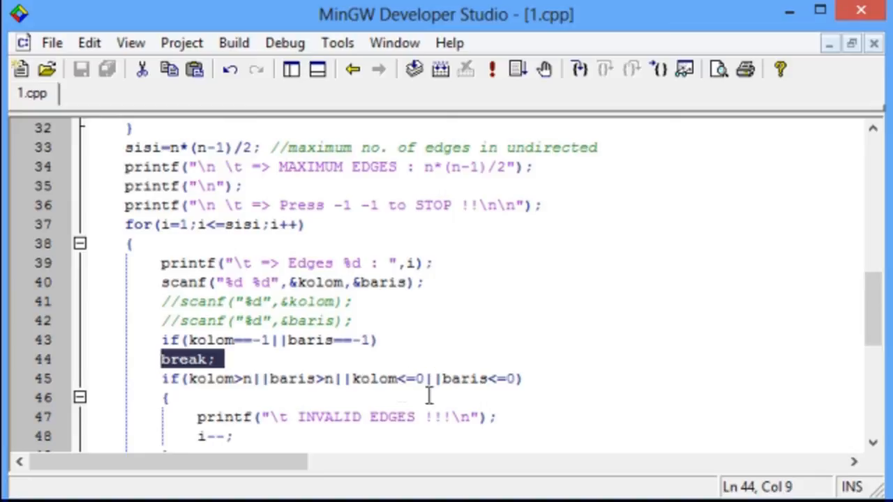
{"action": "double_click", "coordinate": [394, 416]}
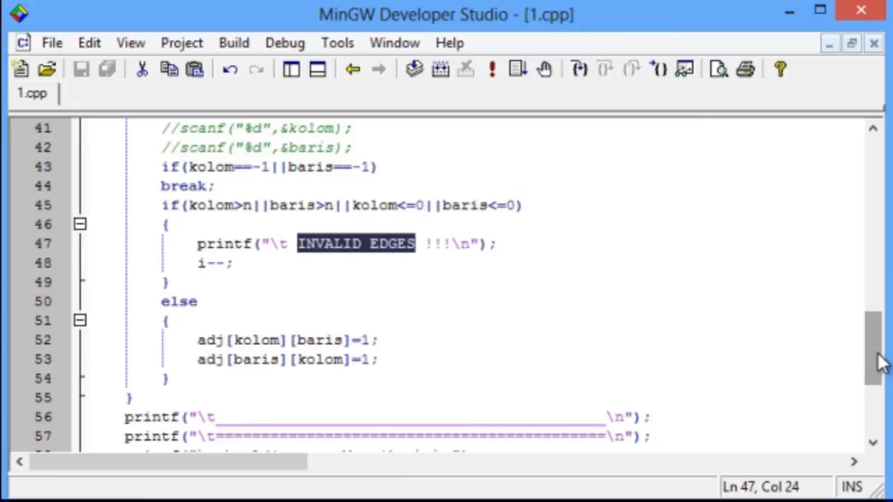
{"action": "mouse_move", "coordinate": [256, 315]}
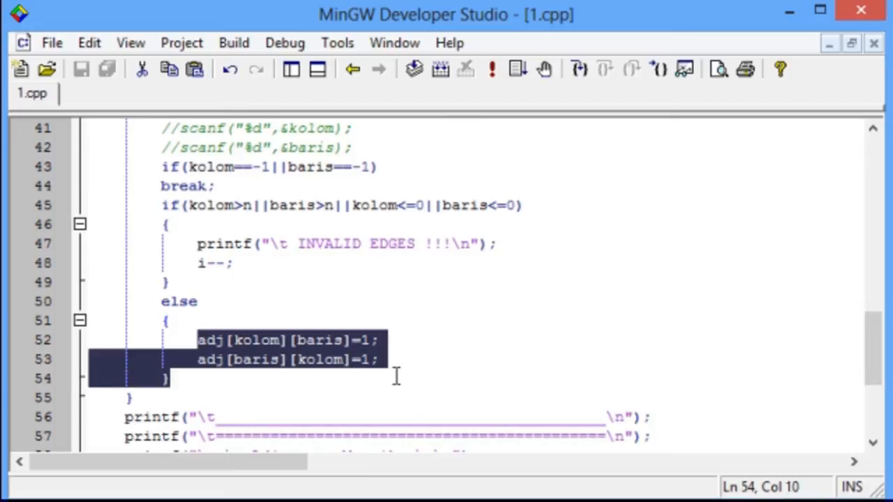
{"action": "scroll", "scroll_direction": "down", "scroll_amount": 3}
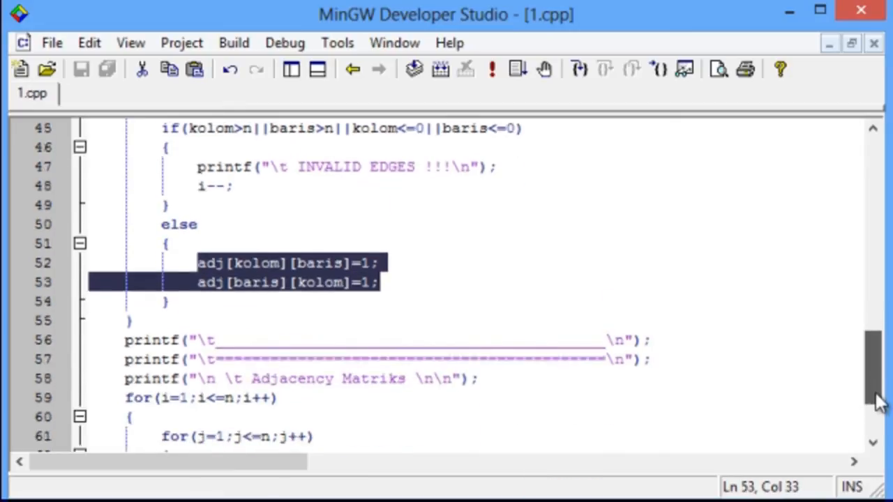
{"action": "scroll", "scroll_direction": "down", "scroll_amount": 3}
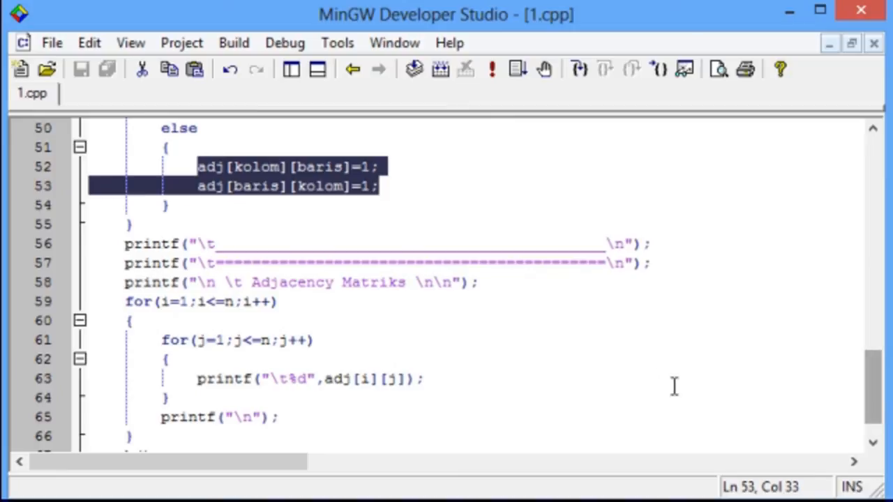
{"action": "mouse_move", "coordinate": [172, 343]}
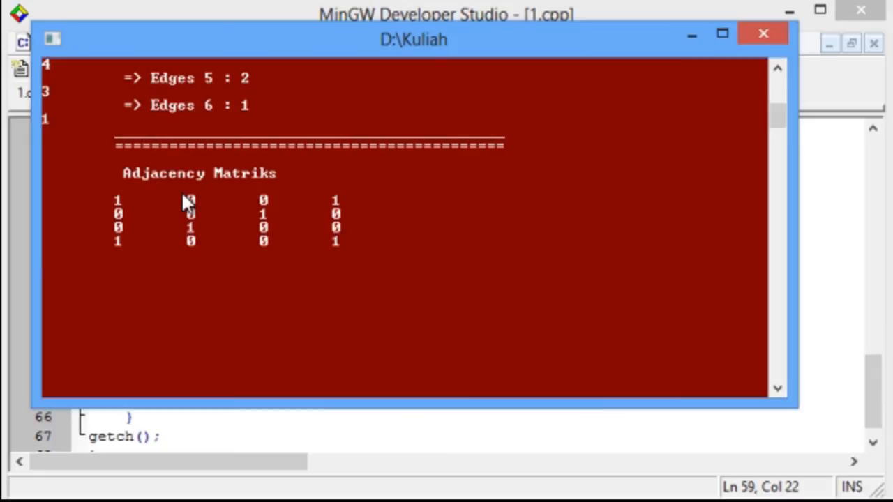
{"action": "mouse_move", "coordinate": [662, 30]}
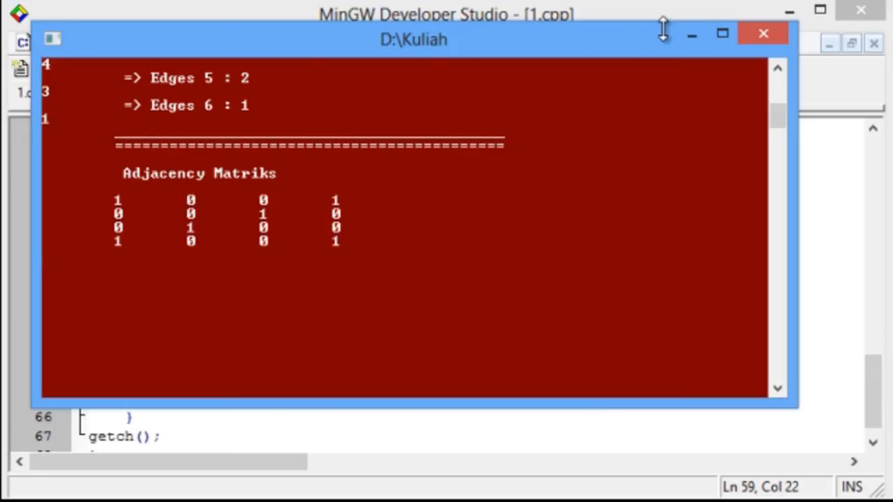